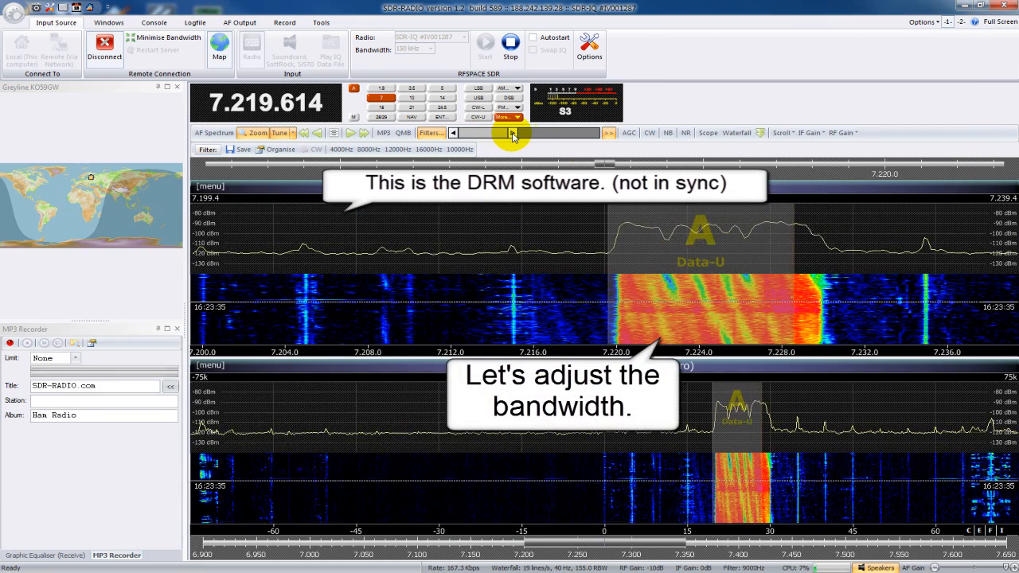
Widen the receive bandwidth to fit the 10 kHz DRM signal at 7.219.614 MHz
click(513, 134)
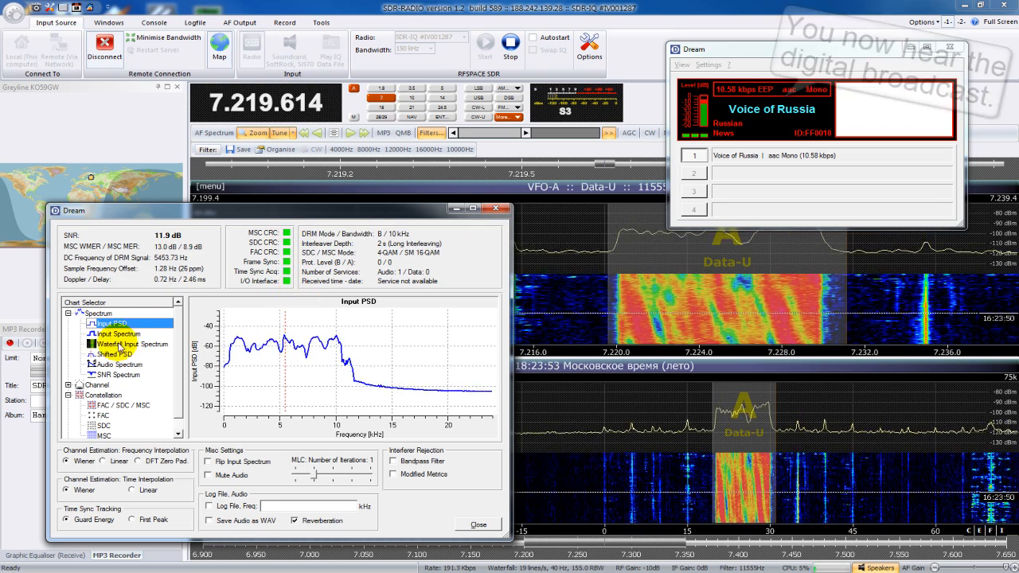
Show the Audio Spectrum chart in Dream and retune the receiver off-signal to 7.218.851 MHz
click(118, 363)
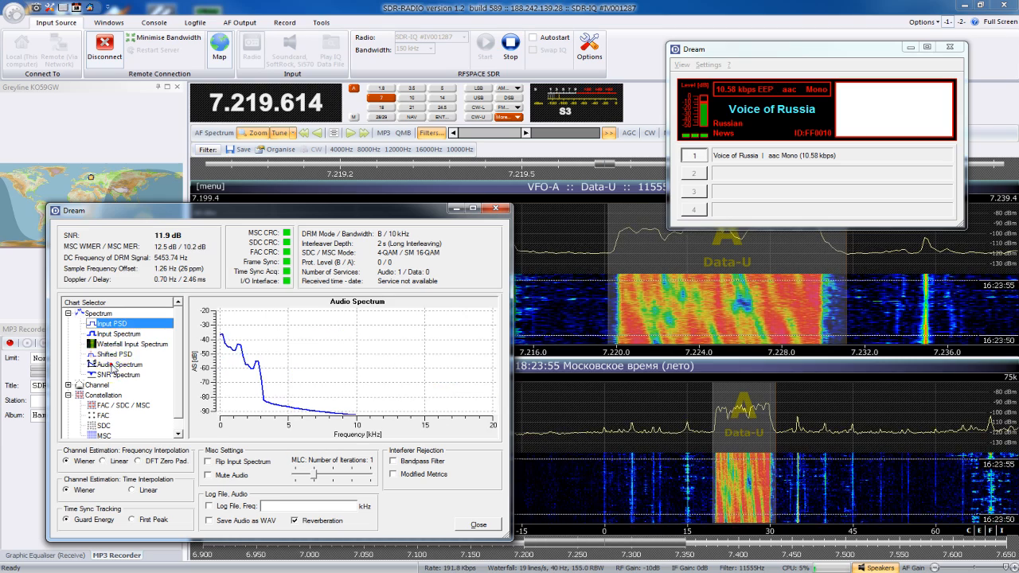
click(116, 363)
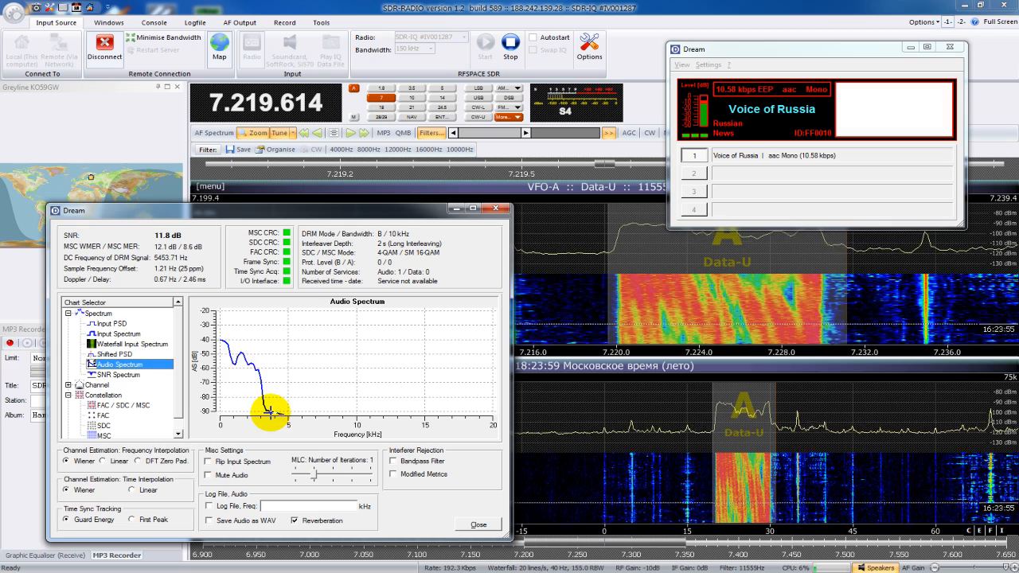
click(70, 388)
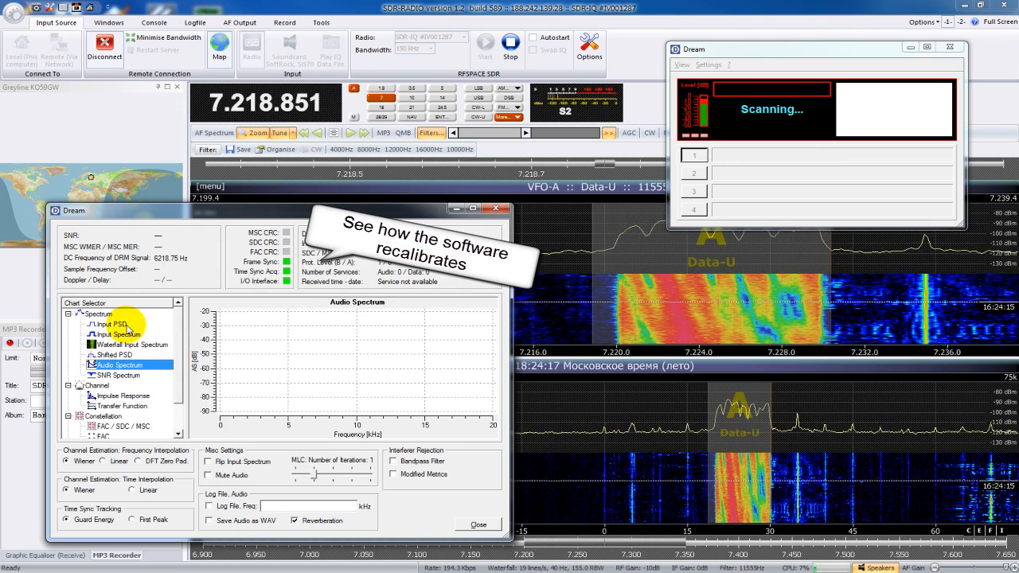
Hide Dream's decoder windows and retune onto the DRM signal centre at 7.220.172 MHz
click(111, 325)
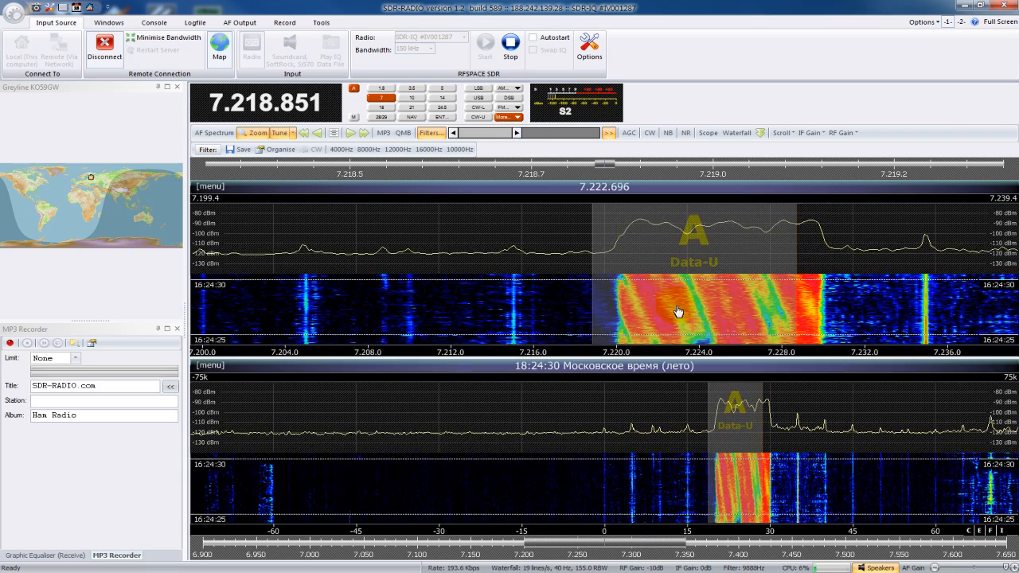
click(679, 310)
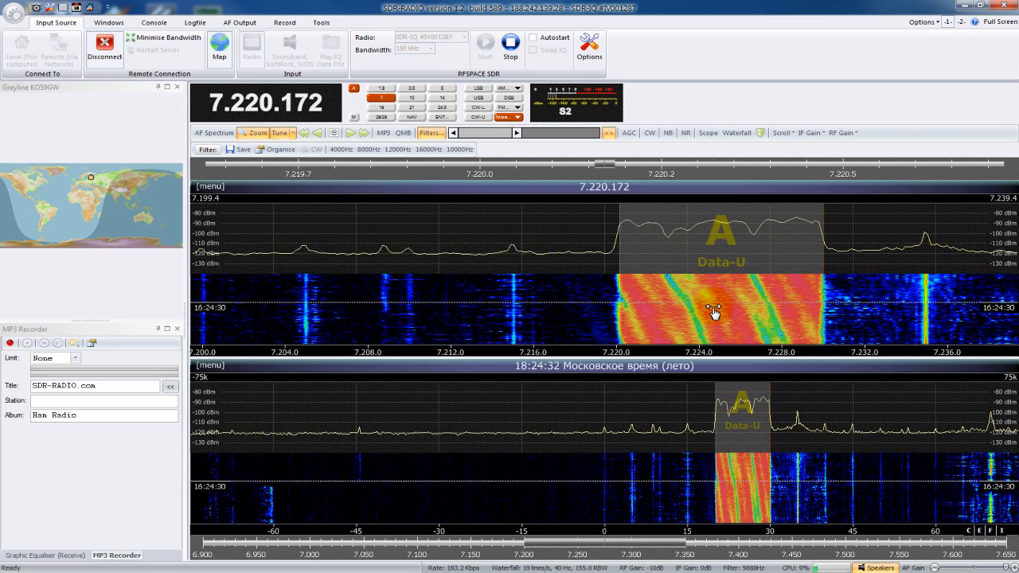